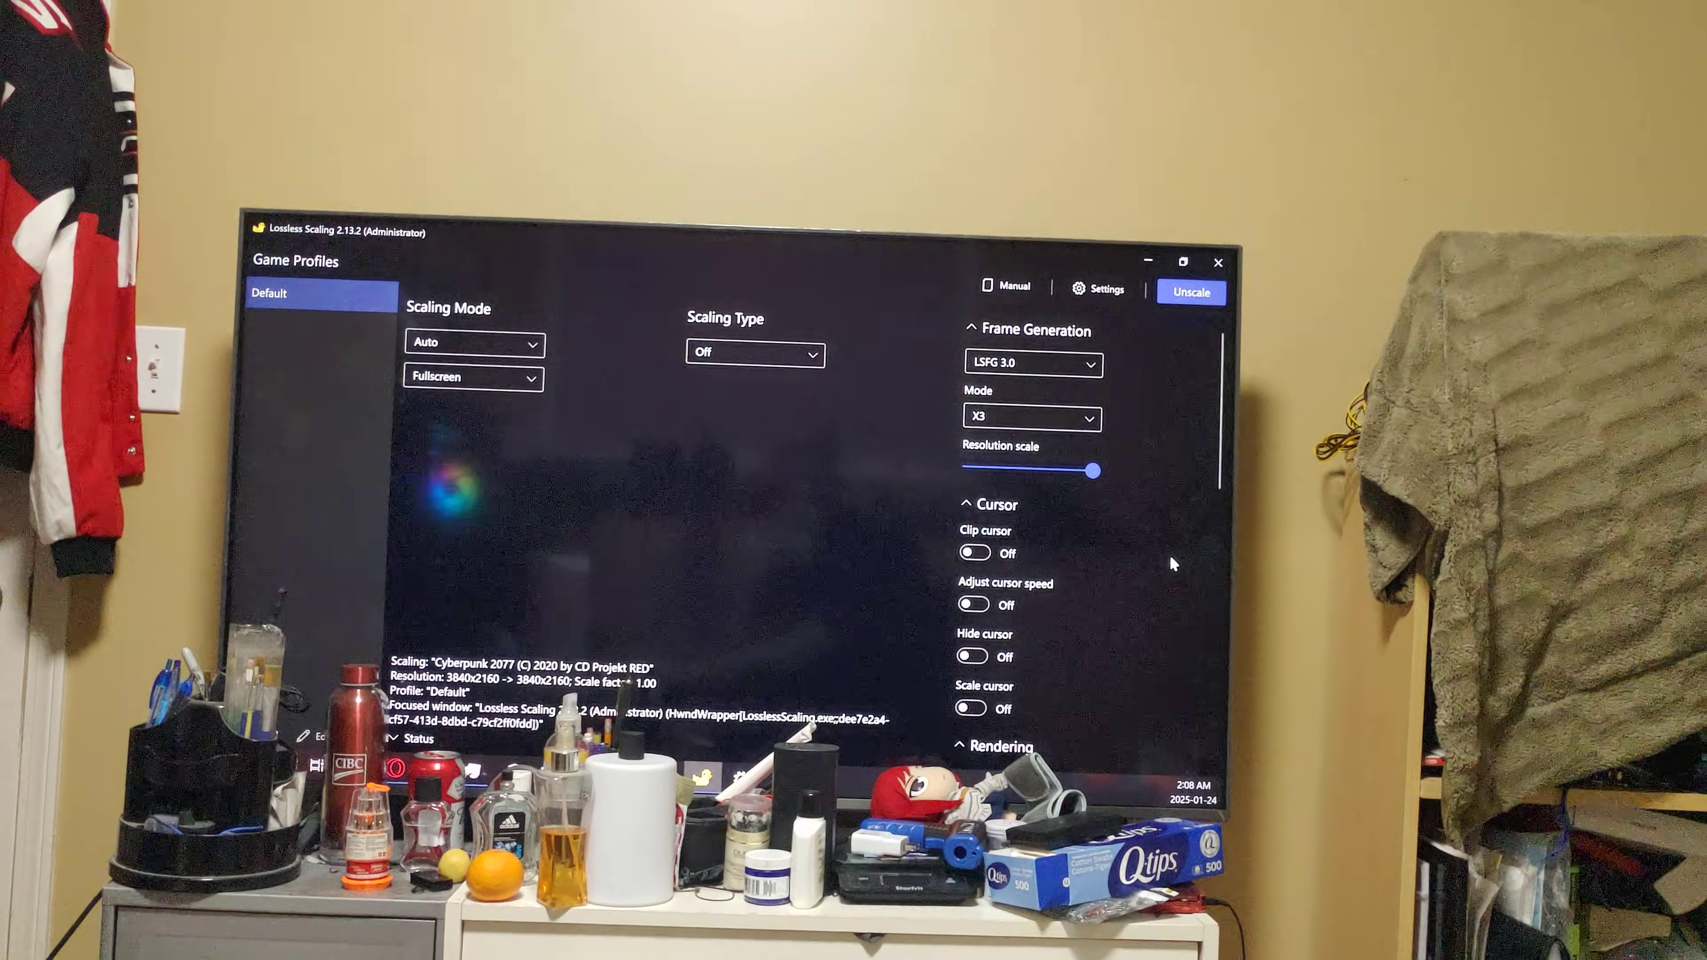
# In Lossless Scaling, choose the NVIDIA GeForce RTX 3080 as the preferred GPU for scaling
pyautogui.scroll(-3)
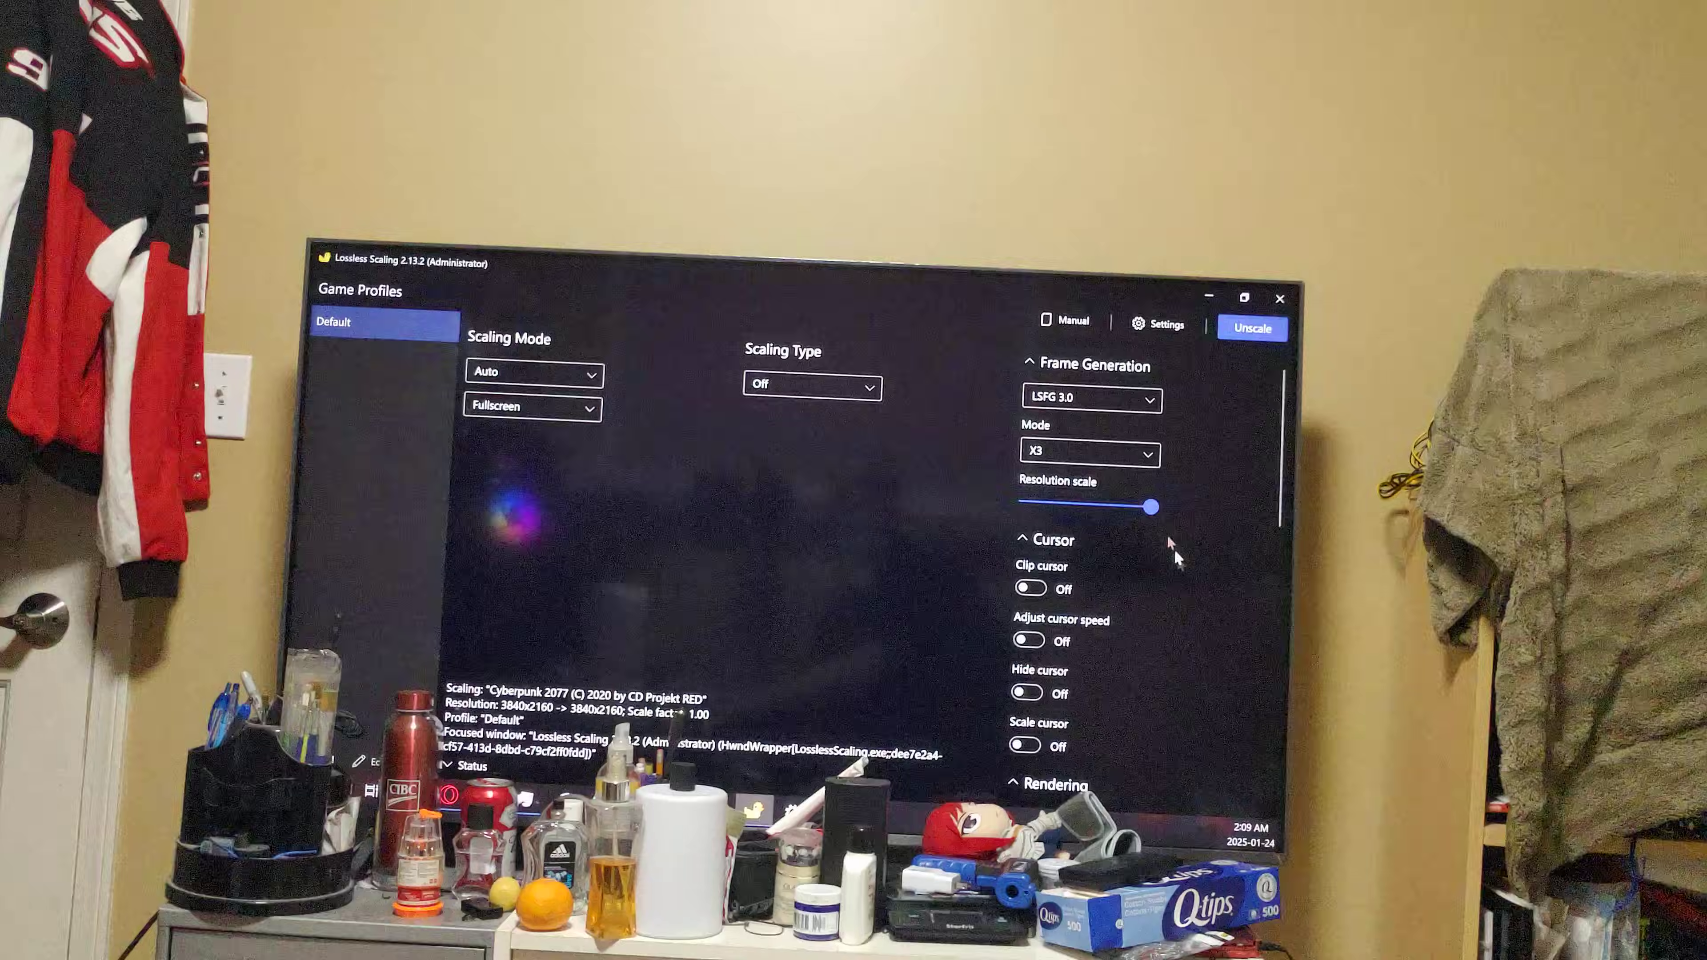
pyautogui.click(1090, 452)
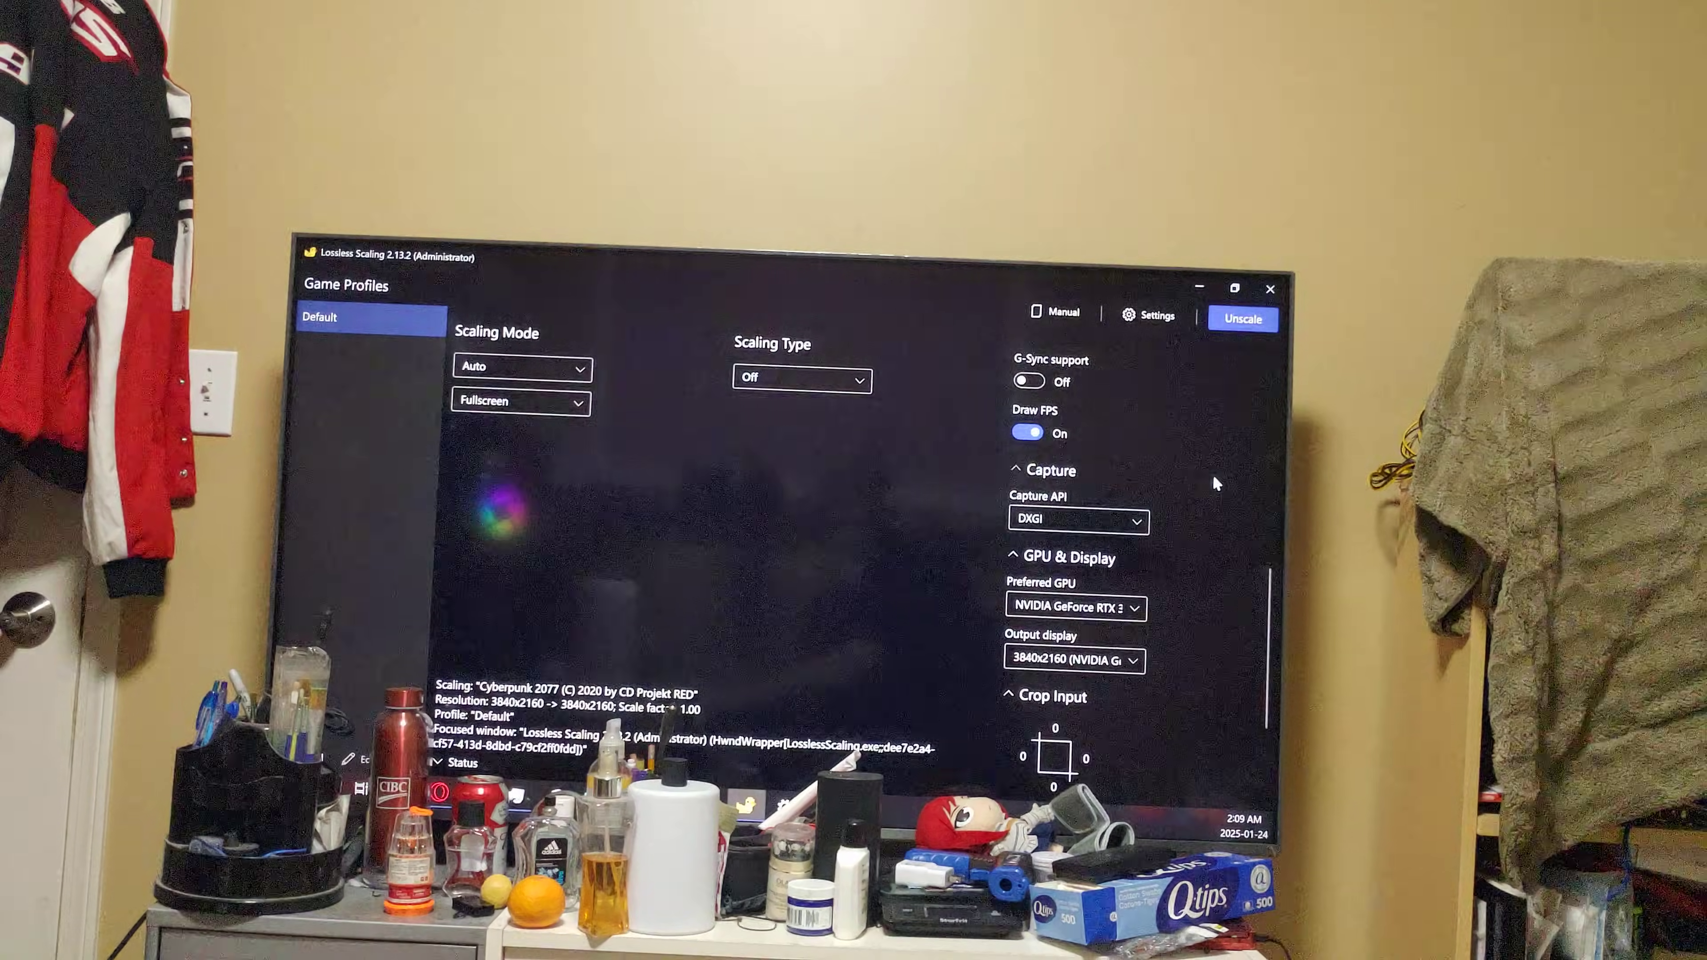
pyautogui.click(1075, 611)
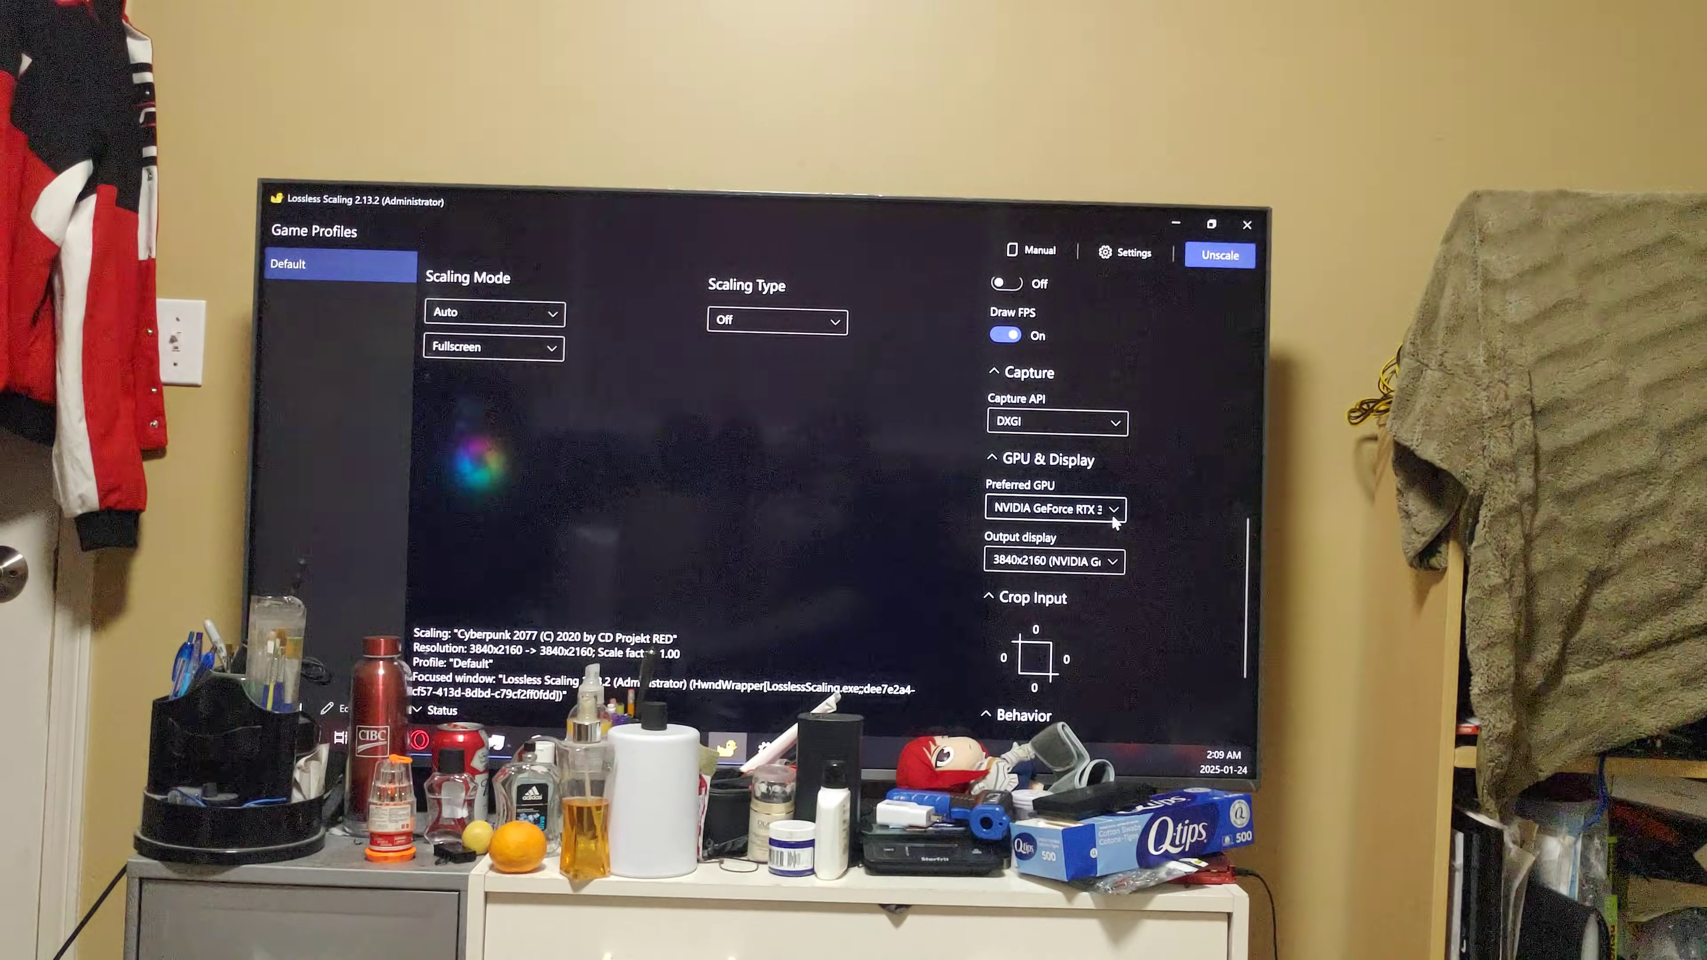
pyautogui.click(1054, 509)
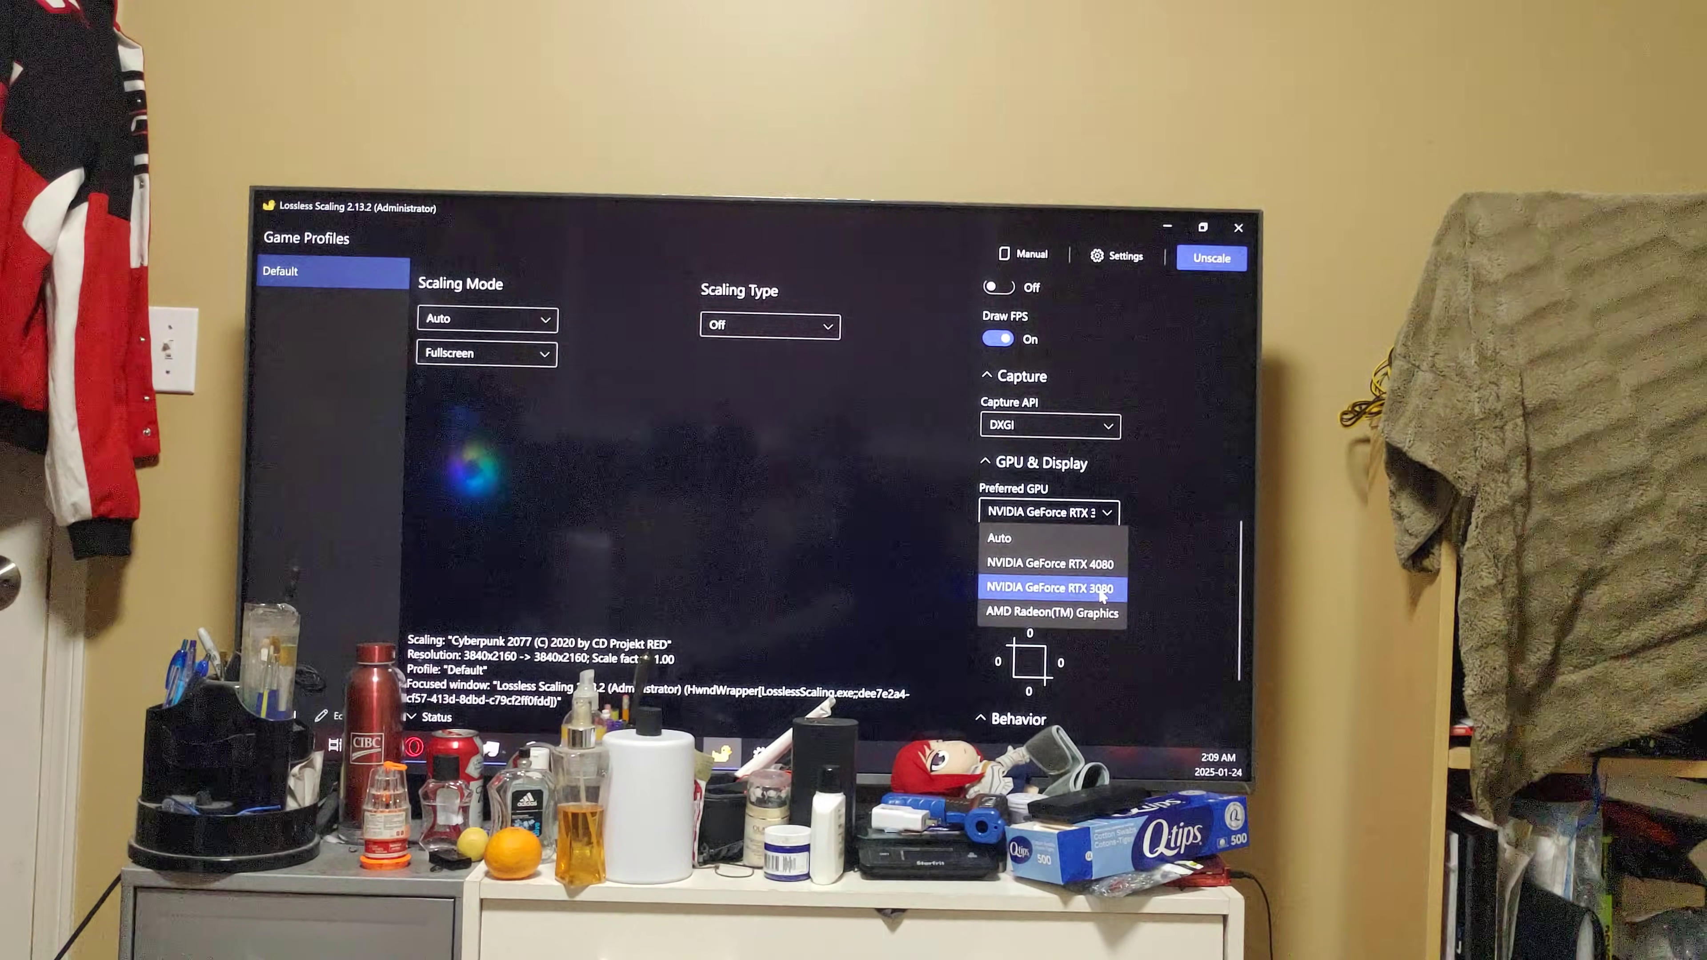
pyautogui.click(1052, 588)
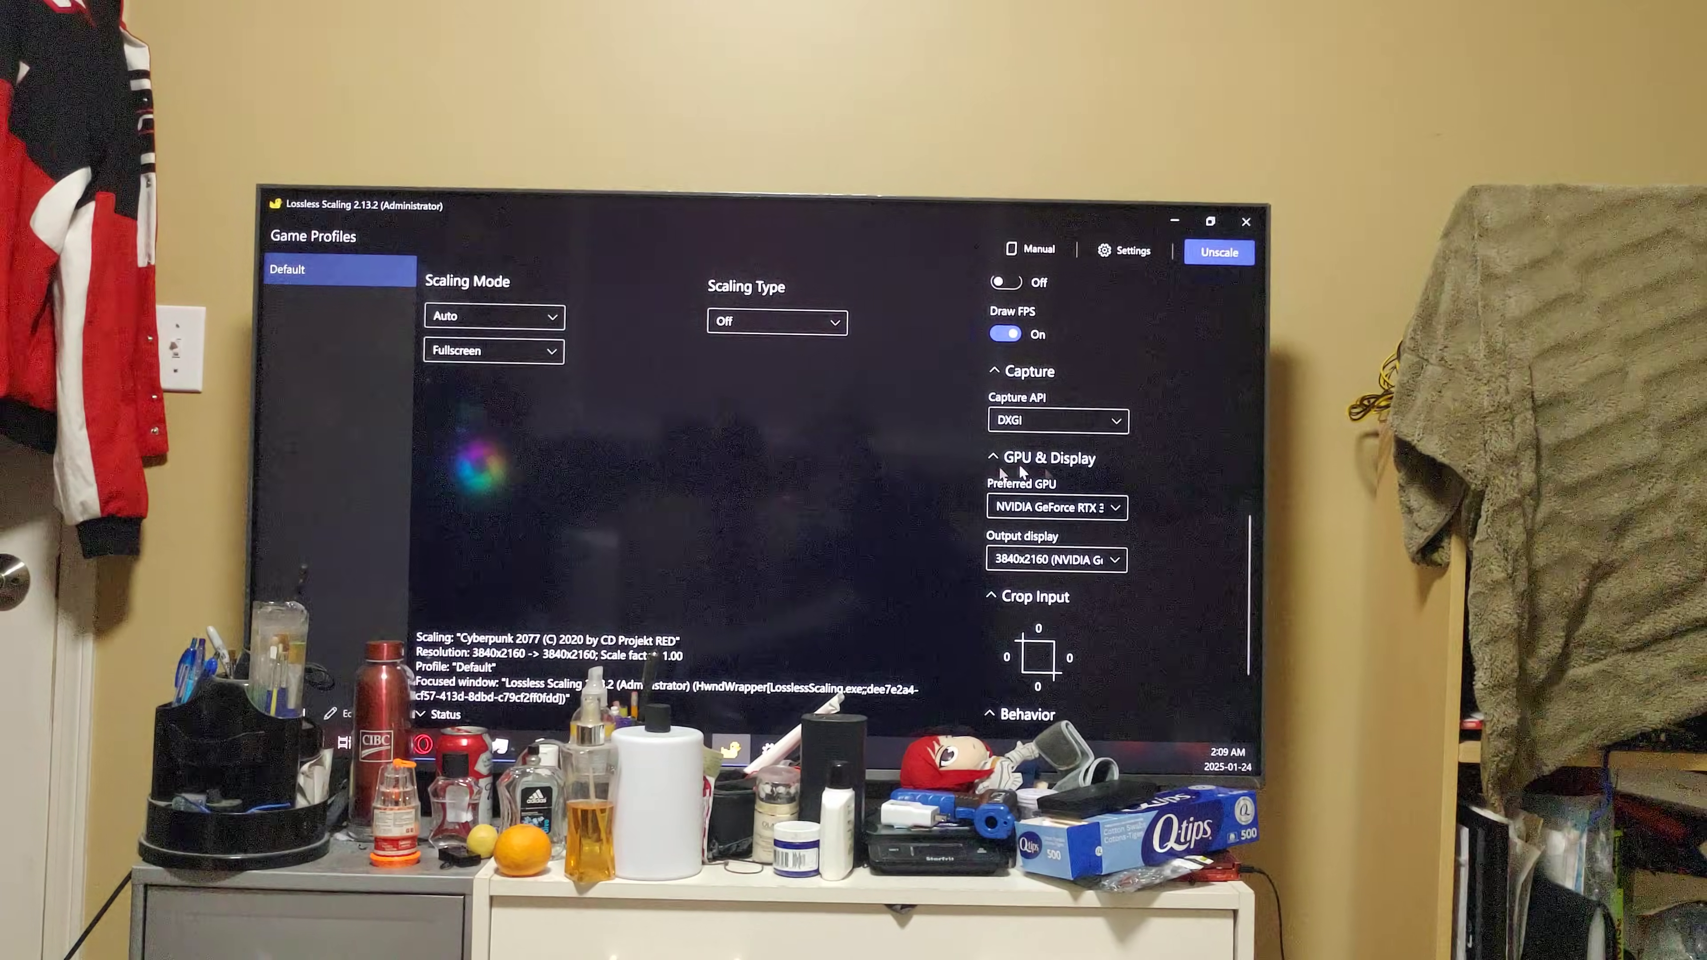
pyautogui.click(1056, 509)
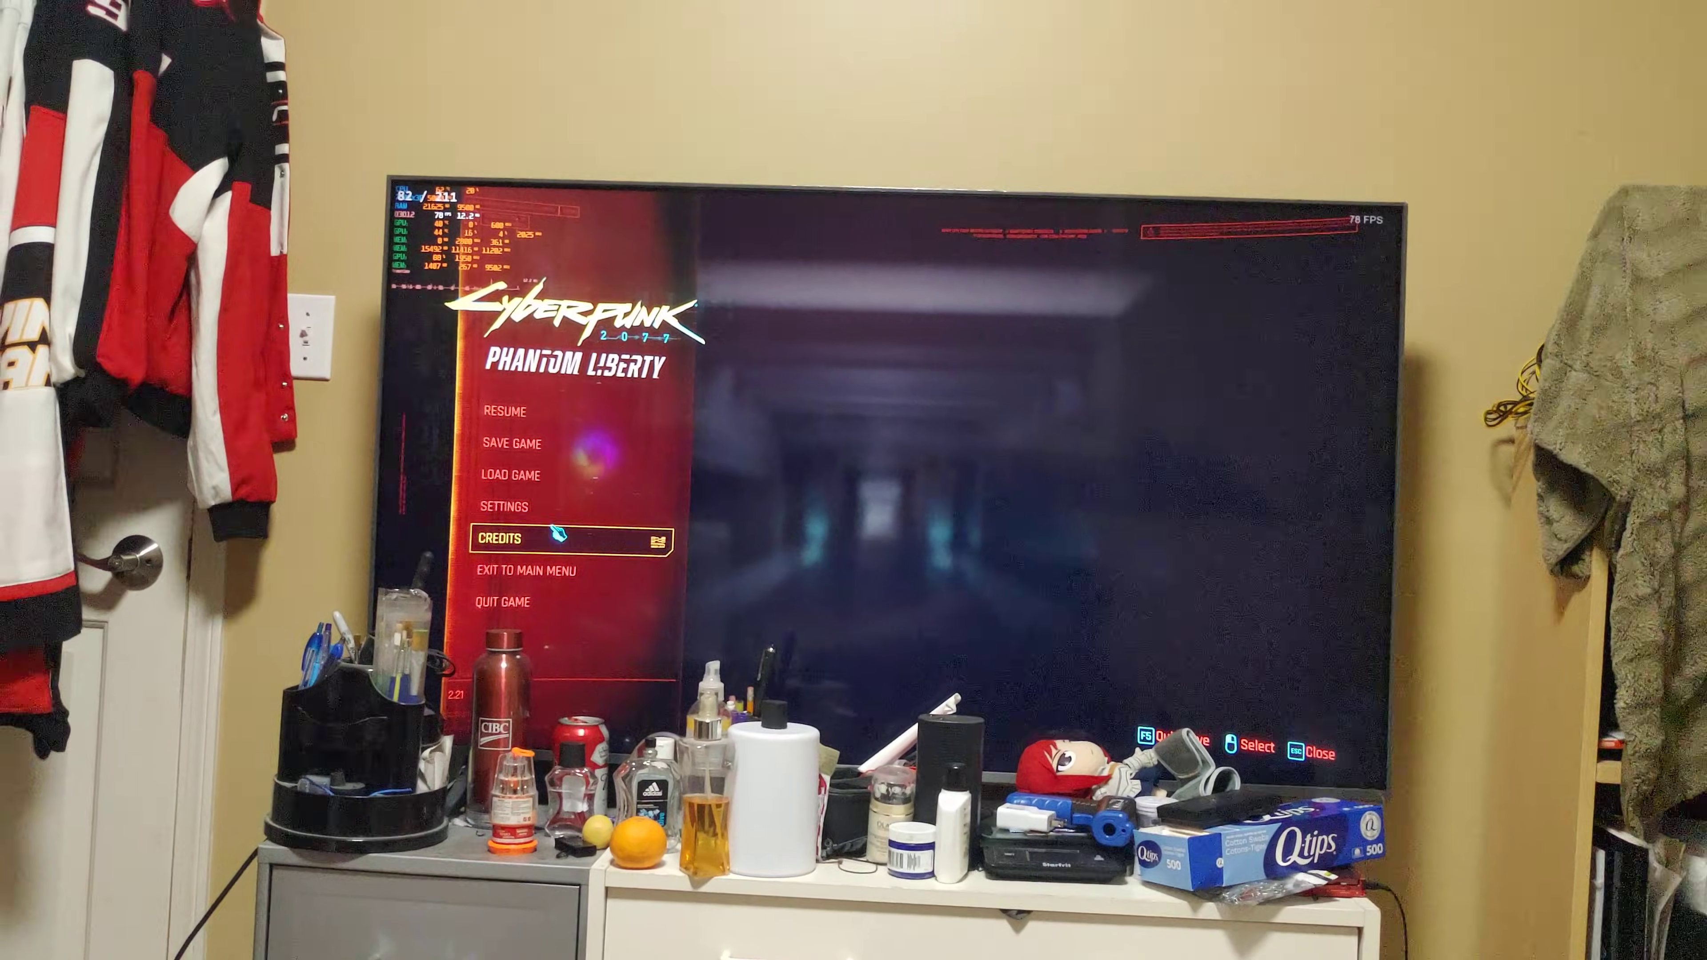
# Switch to Cyberpunk 2077 and enter Settings from the pause menu
pyautogui.click(504, 506)
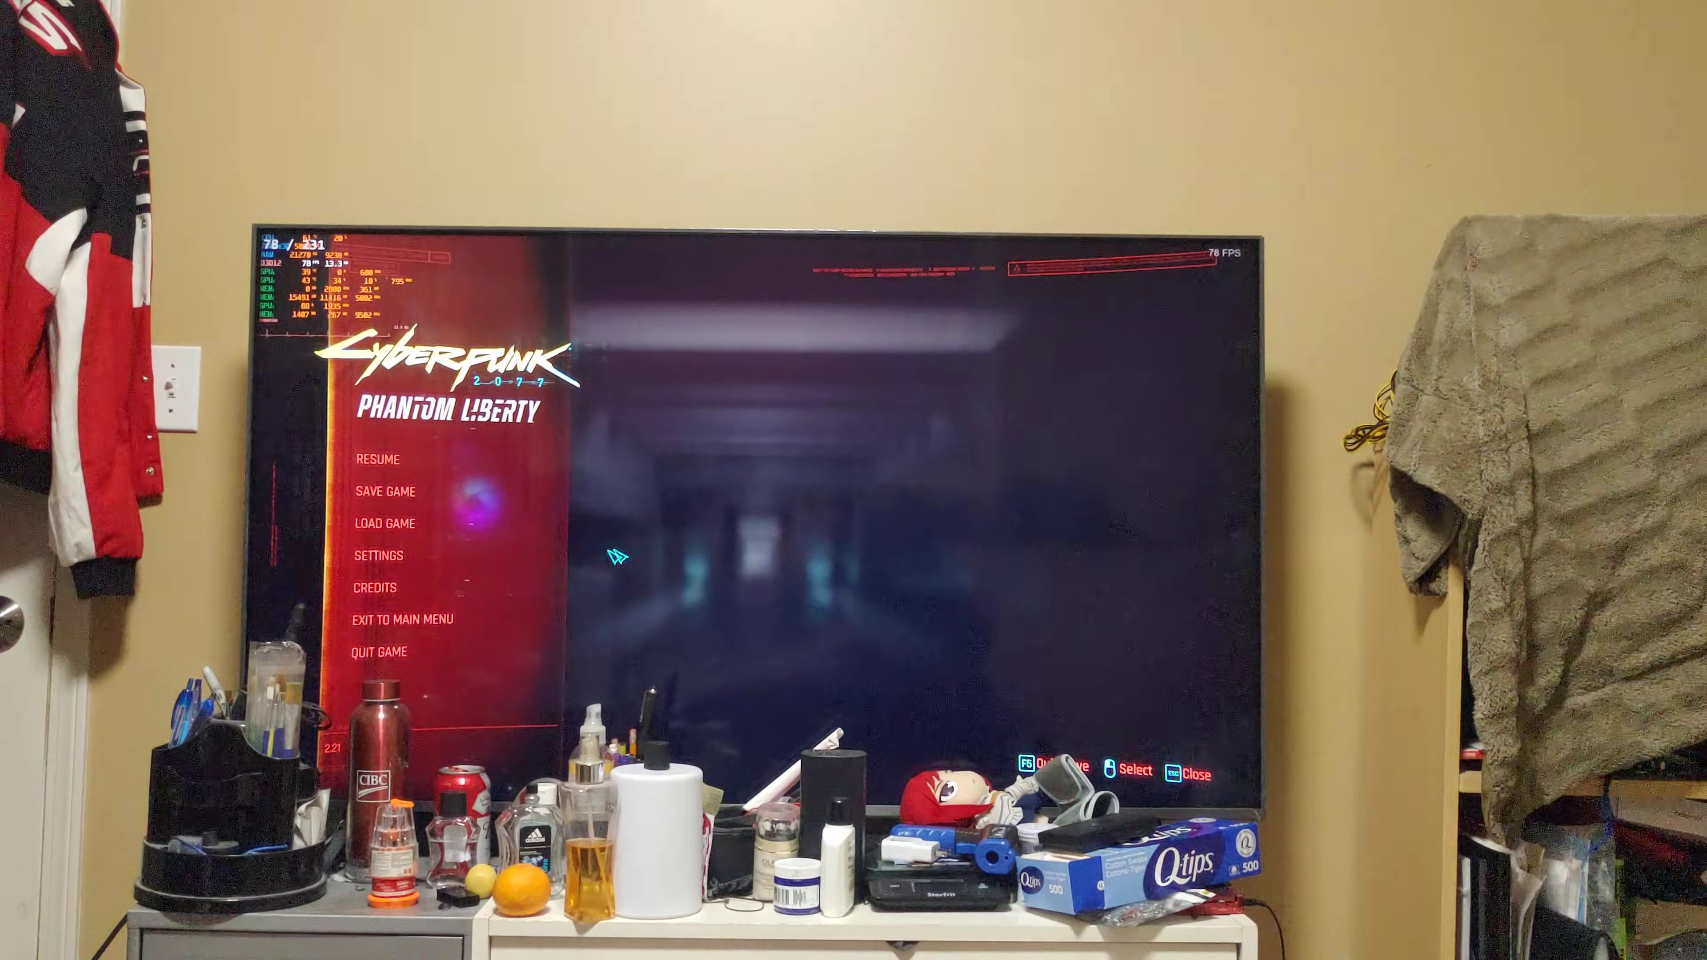
pyautogui.click(378, 555)
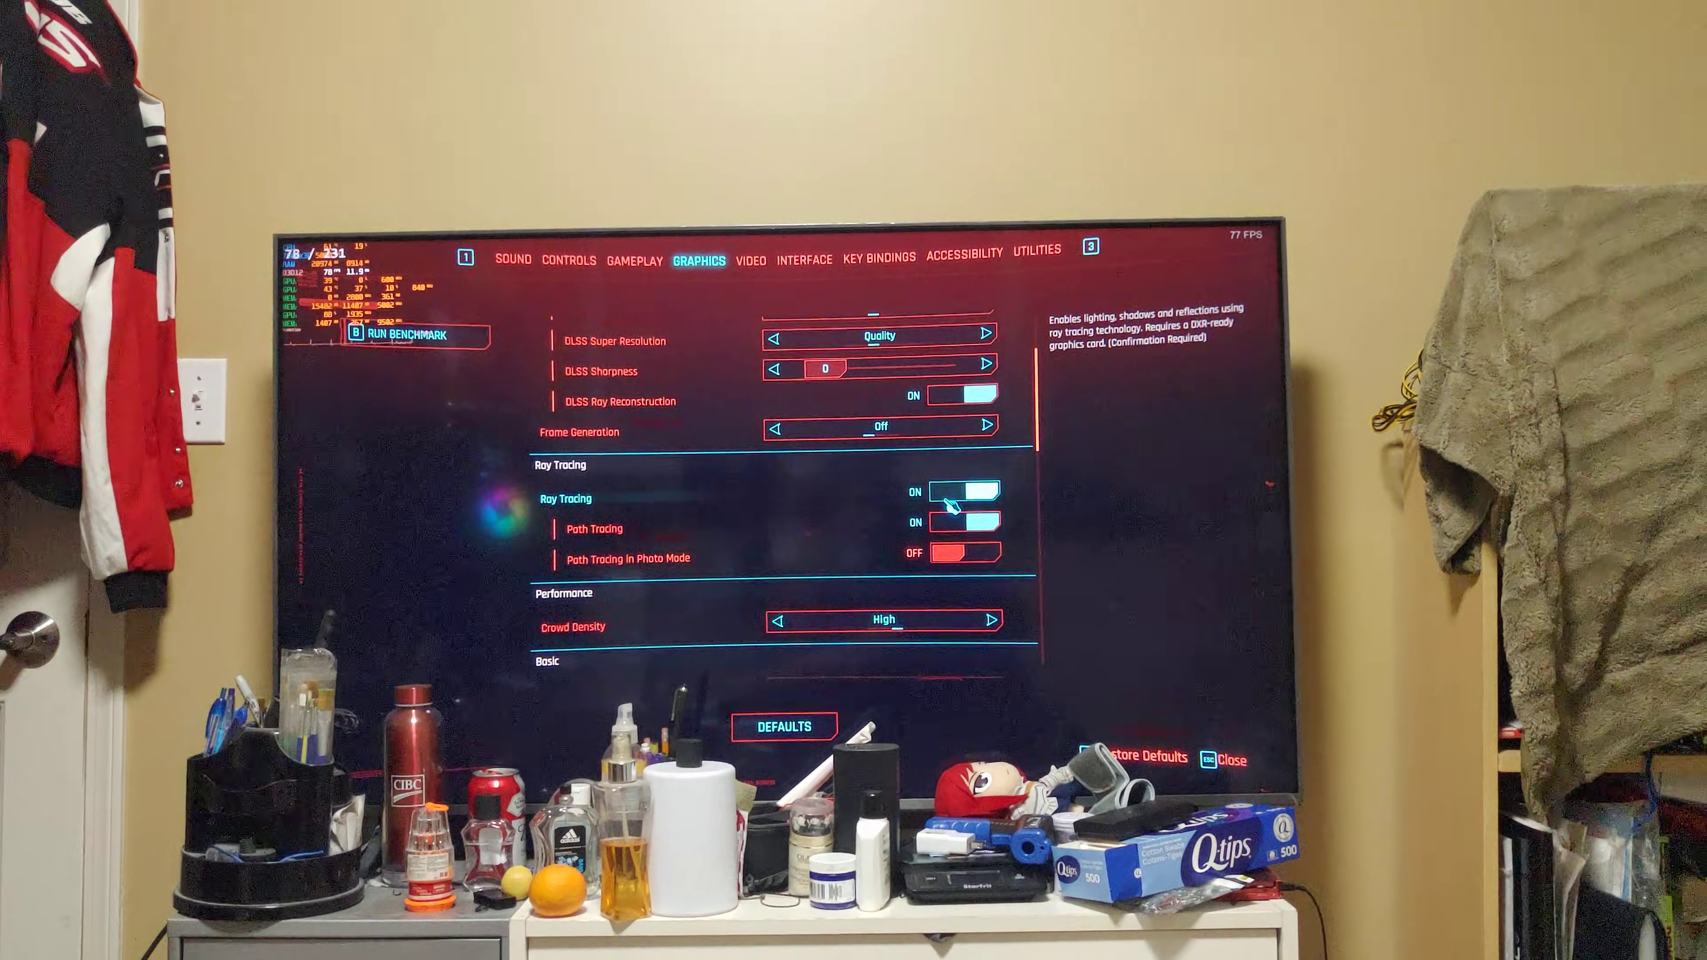
pyautogui.scroll(-3)
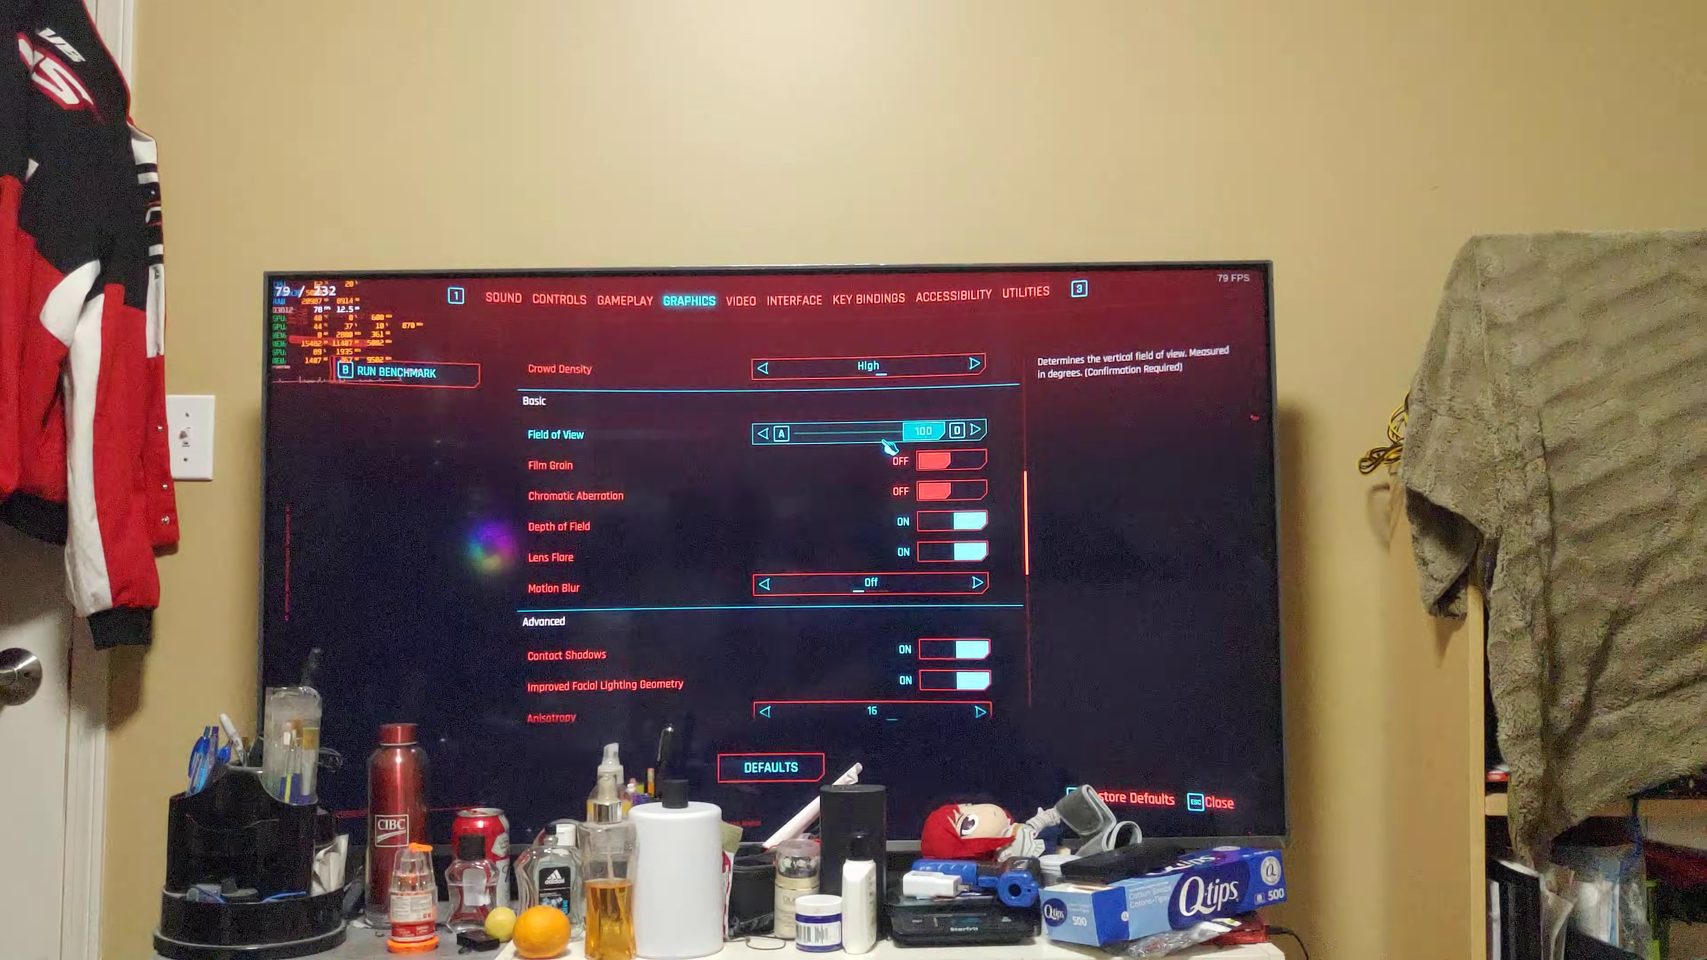
pyautogui.scroll(-3)
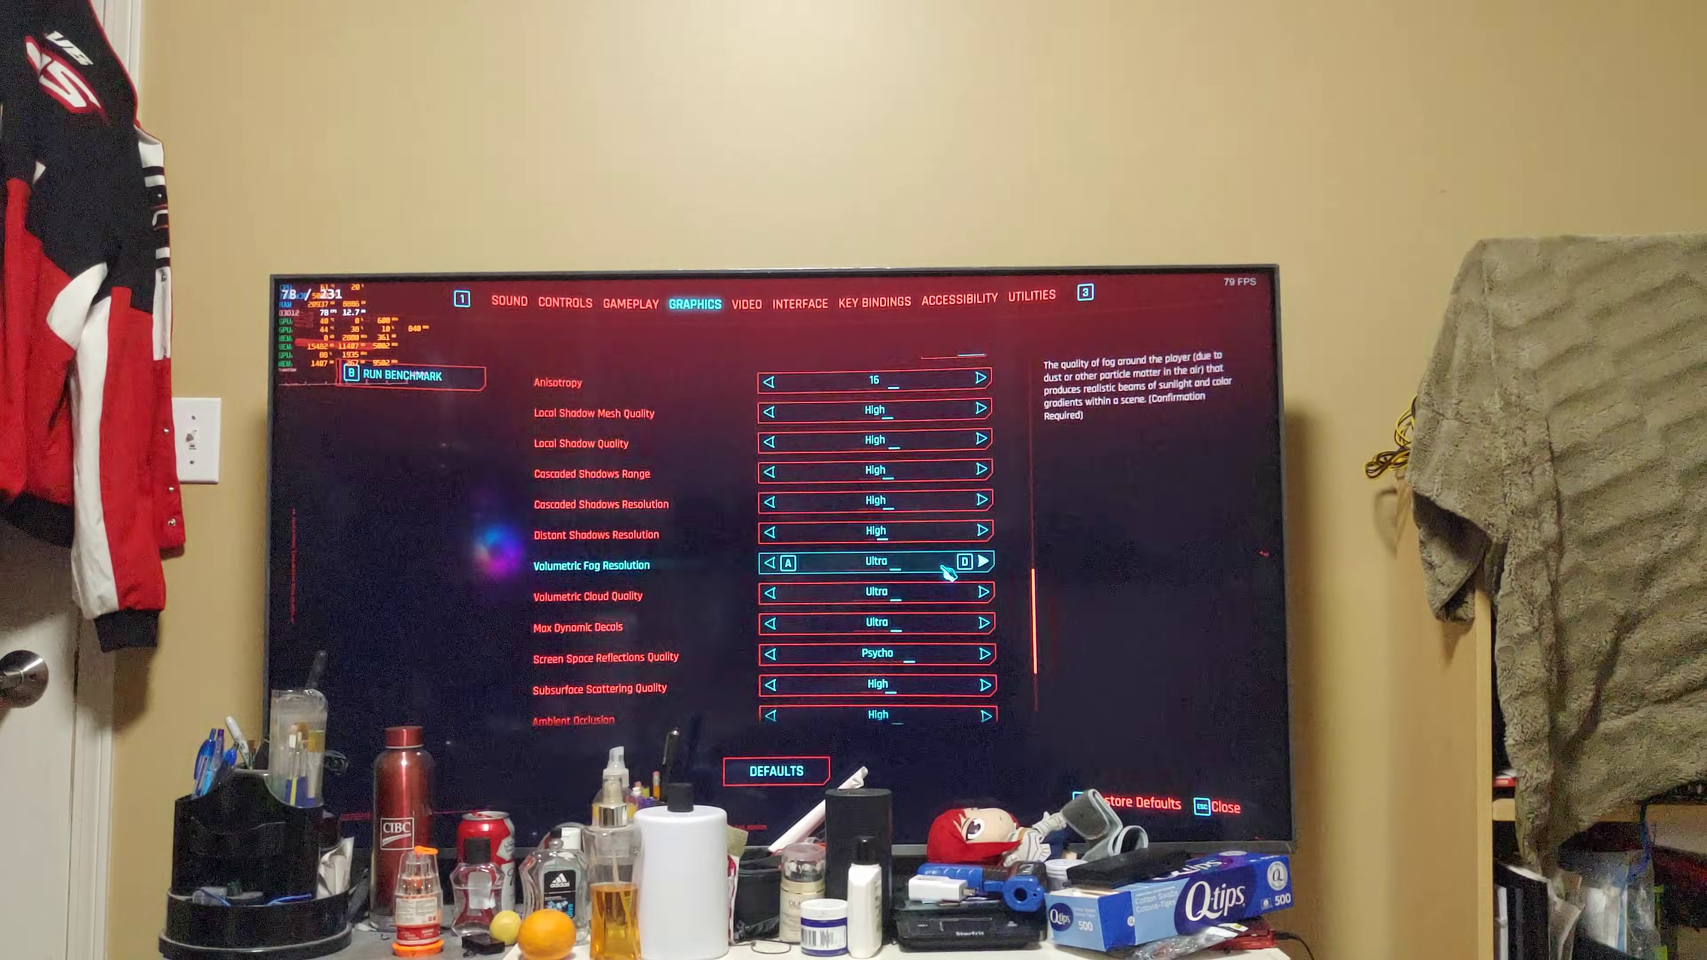
pyautogui.scroll(-3)
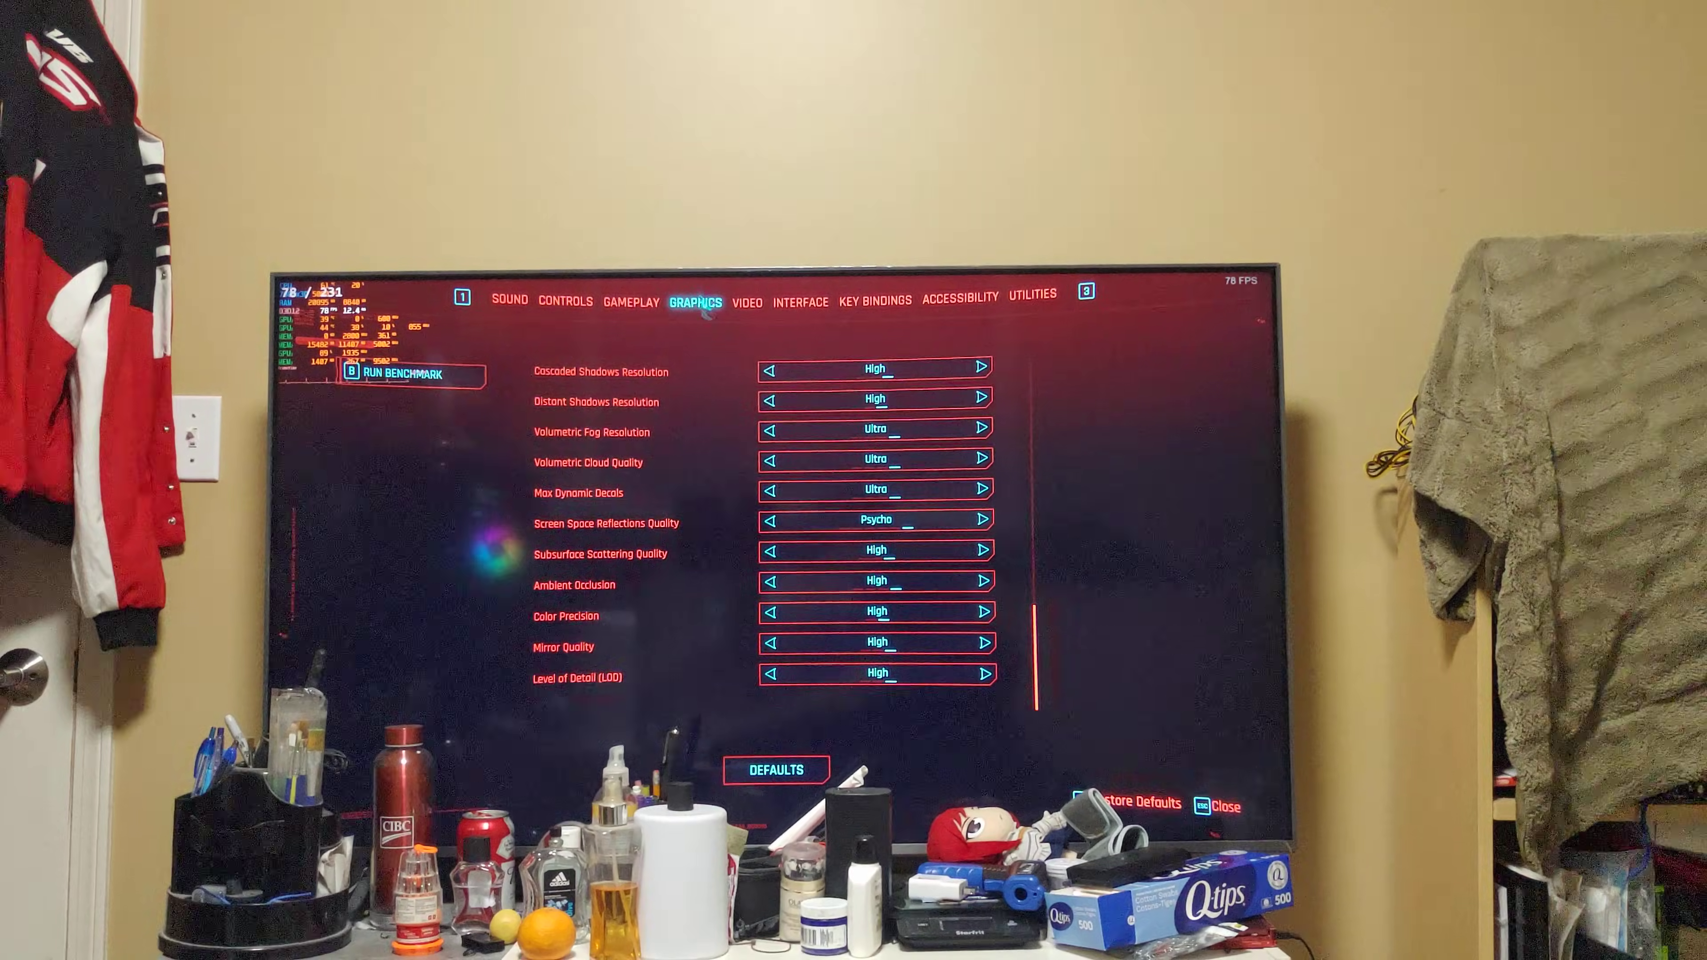
# In the Video settings, change VSync from Off so the change awaits apply
pyautogui.click(748, 302)
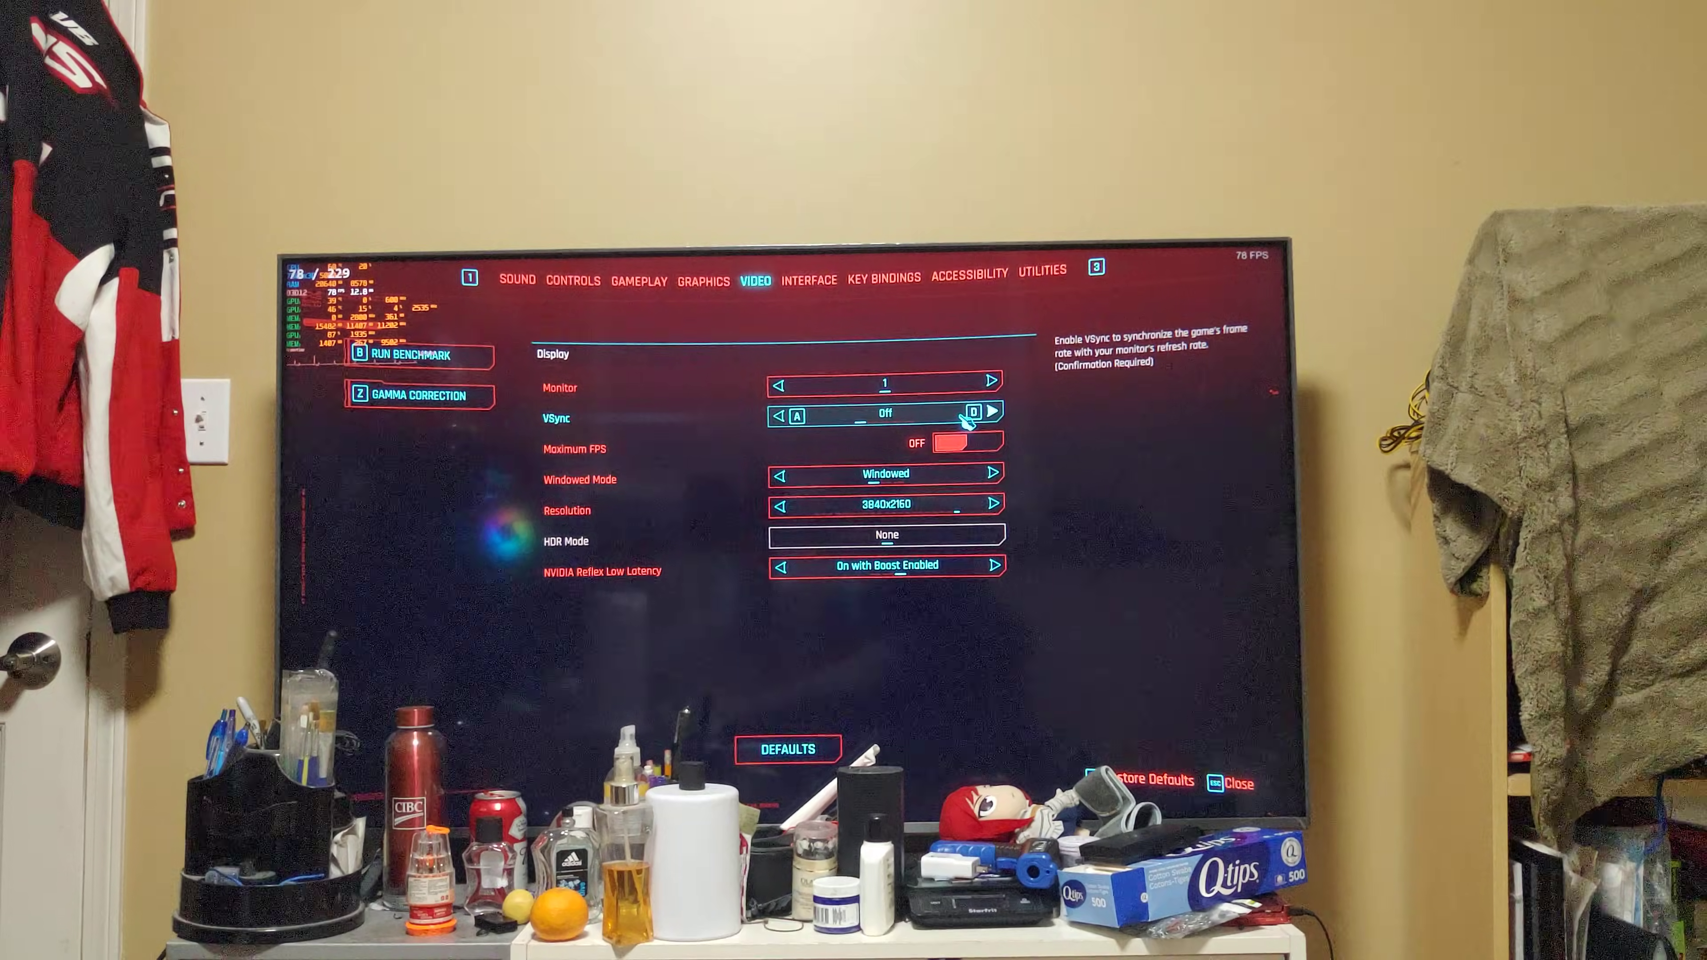
pyautogui.click(989, 414)
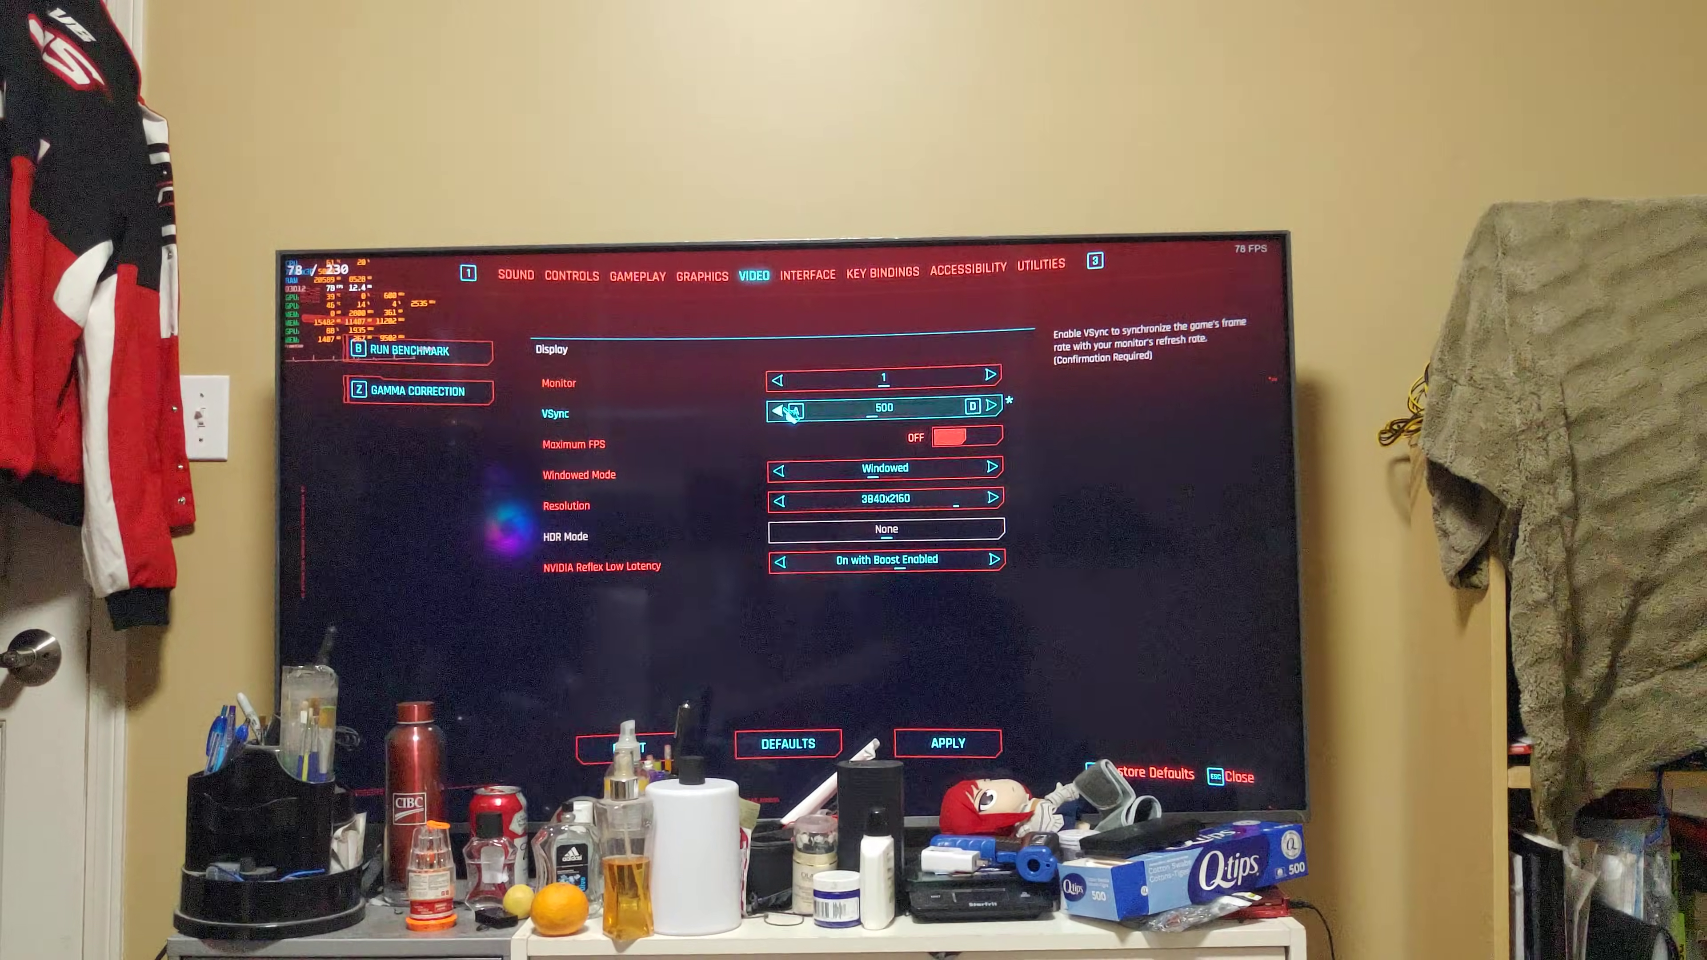